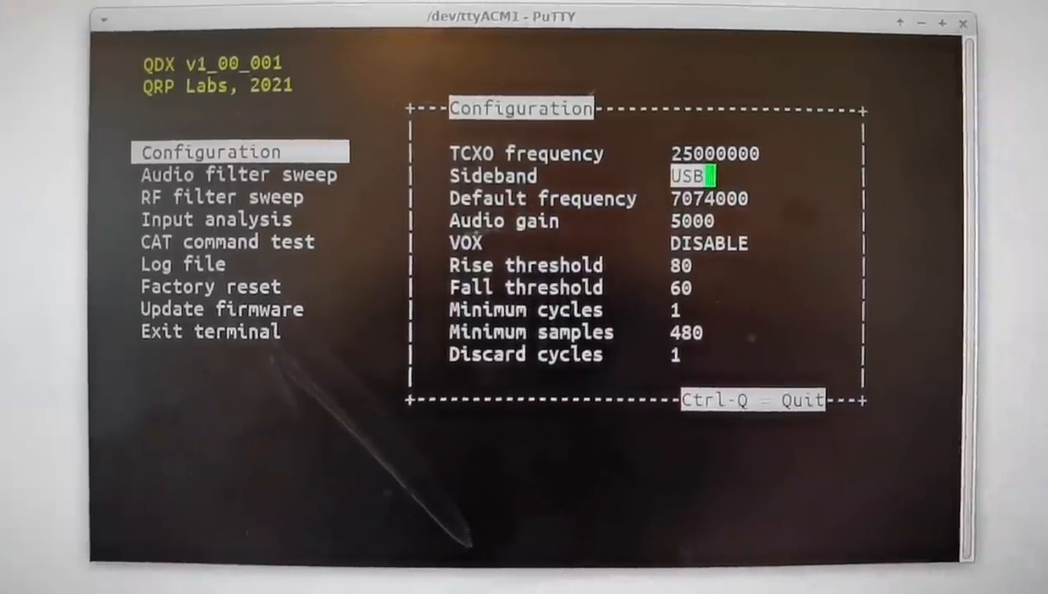
Step through the configuration settings, passing VOX and the rise threshold entries
{"action": "key", "text": "Down"}
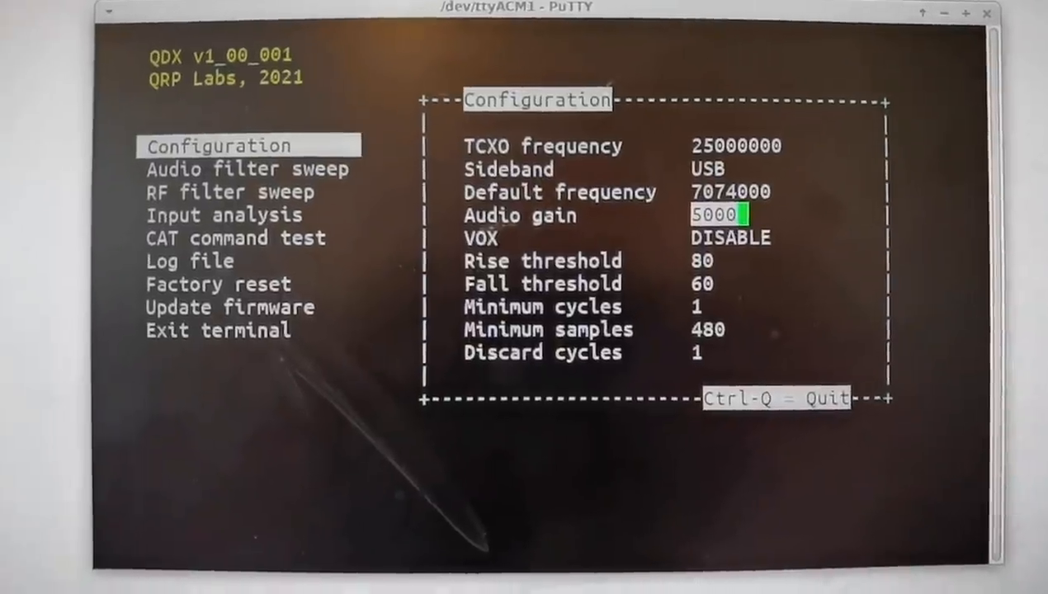
{"action": "key", "text": "Down"}
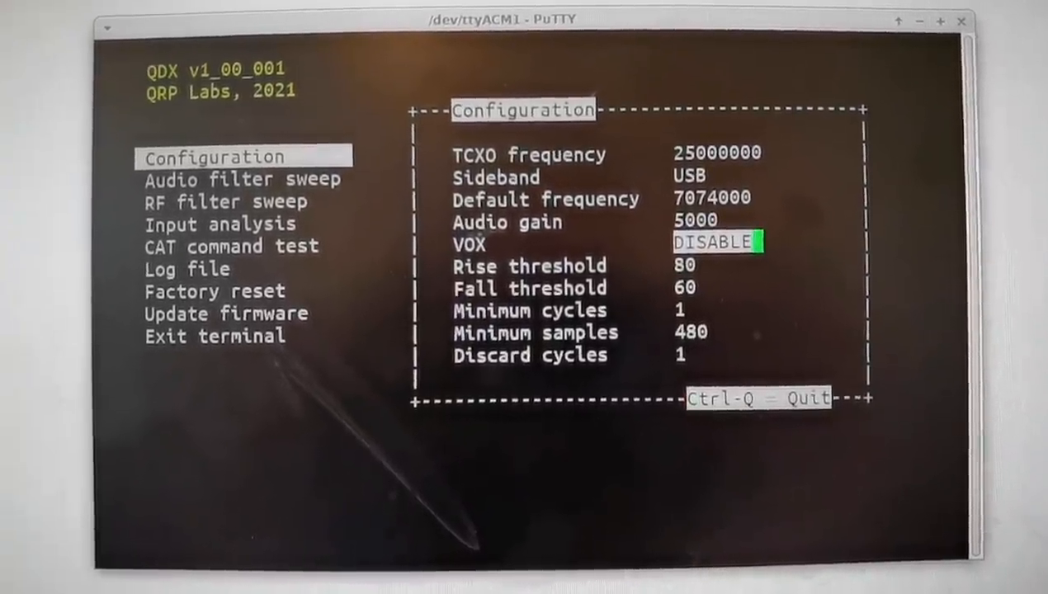
{"action": "key", "text": "Down"}
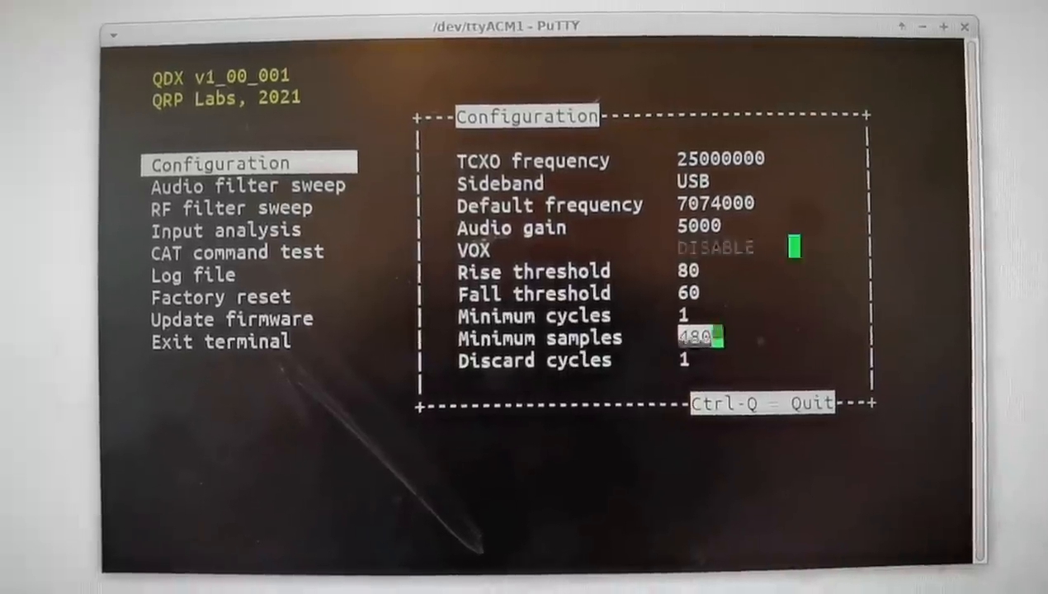
{"action": "key", "text": "Up"}
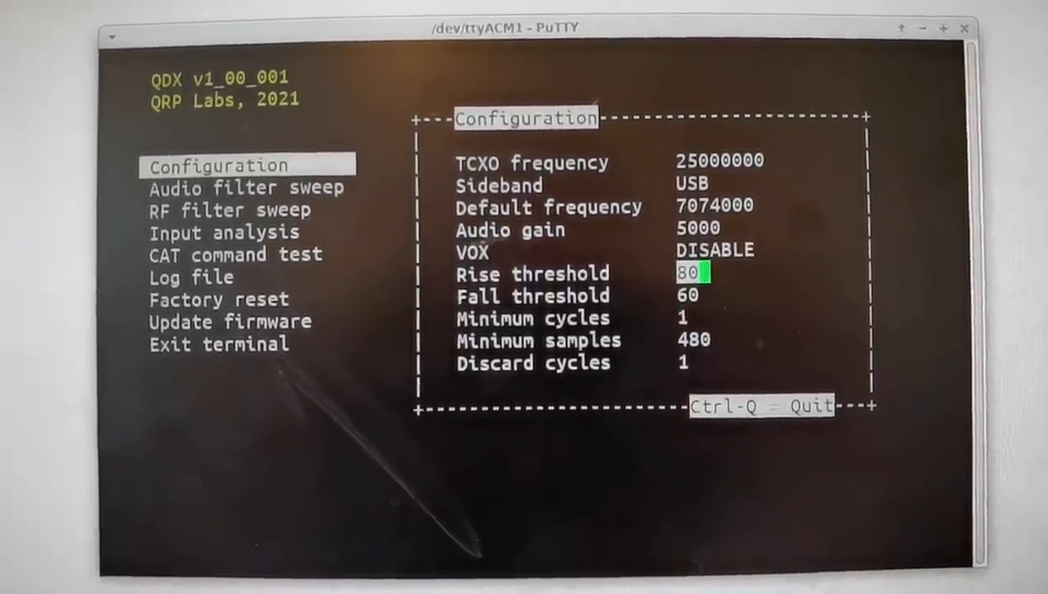
{"action": "key", "text": "Down"}
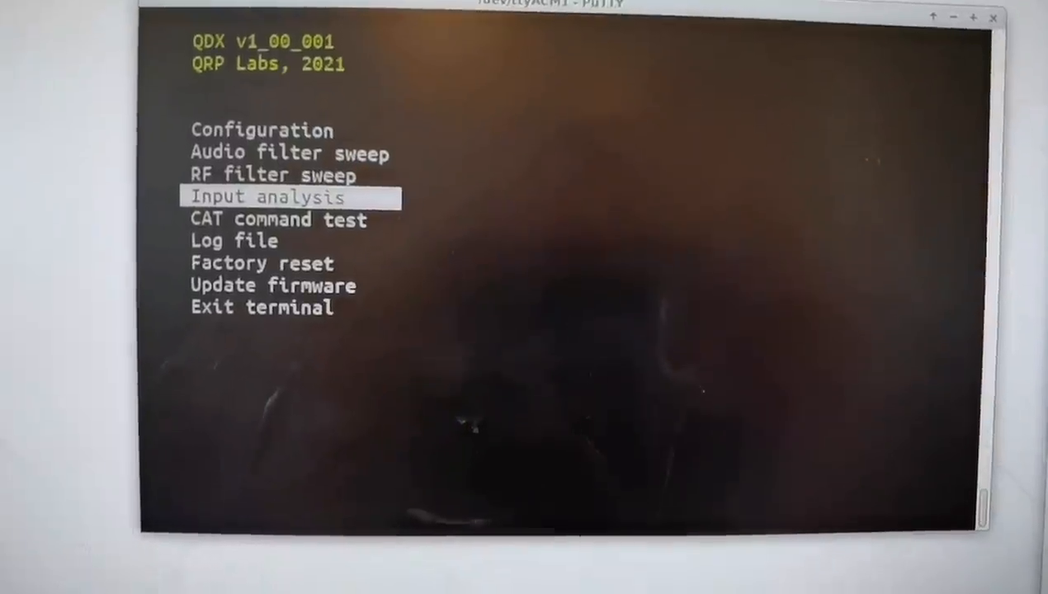
Enter the CAT command test and start a Kenwood-style command (FD, A) at the prompt
{"action": "key", "text": "Down"}
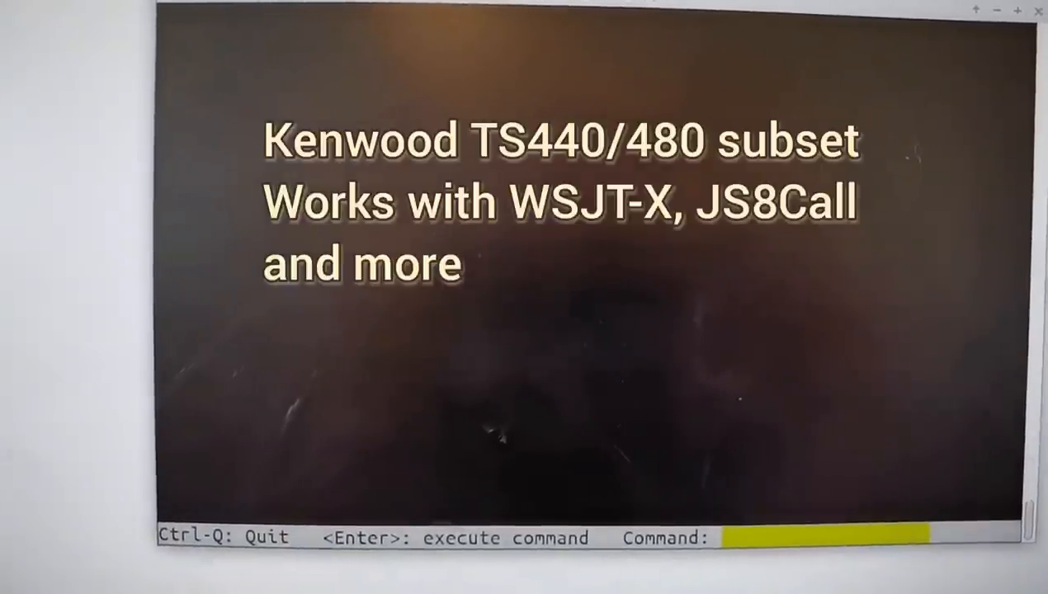
{"action": "type", "text": "FD"}
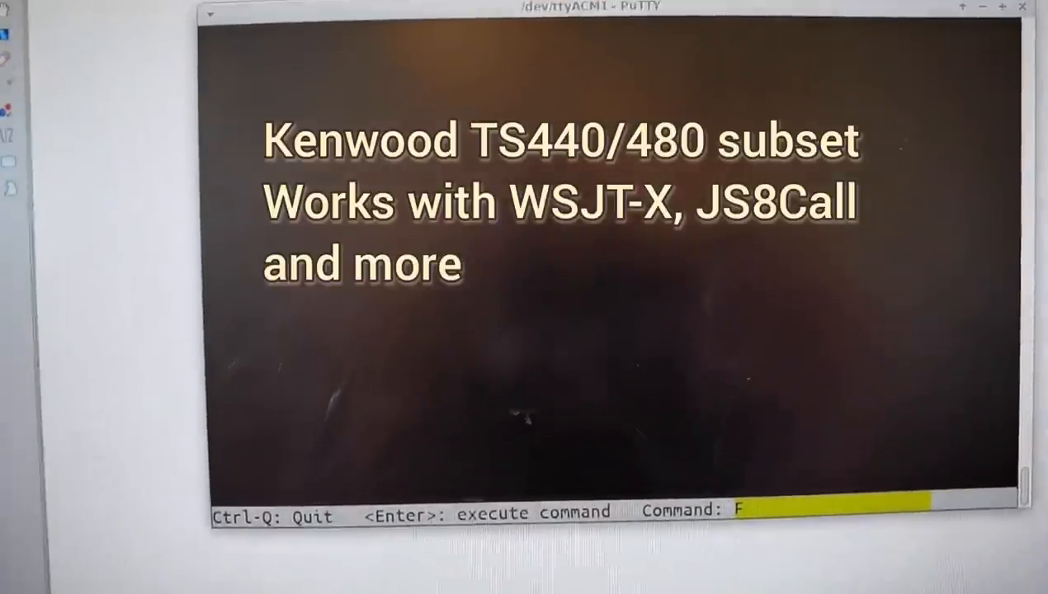
{"action": "type", "text": "A"}
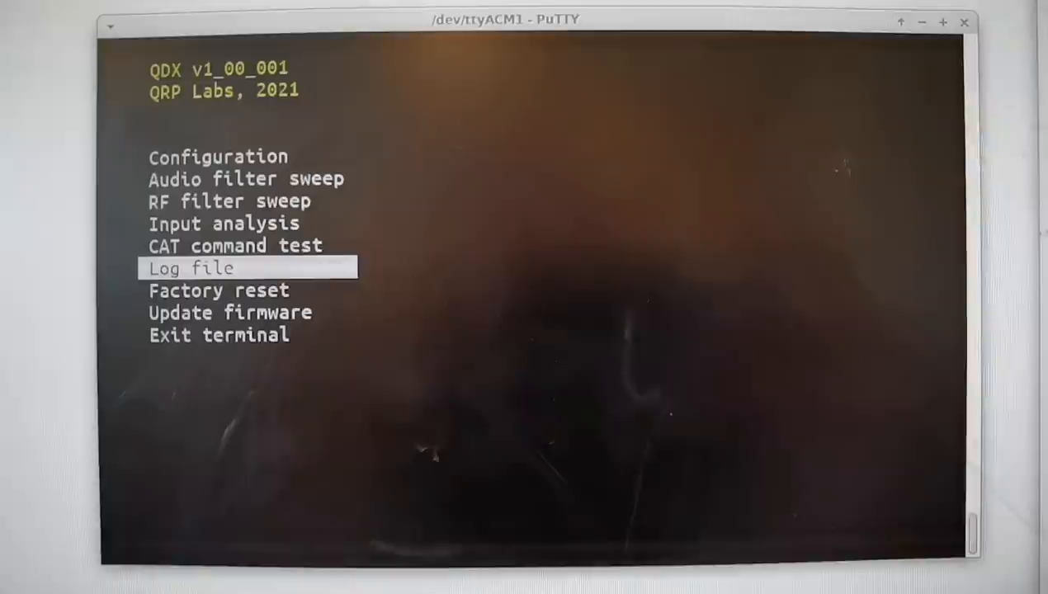
Move down past Factory reset to the Update firmware entry
{"action": "key", "text": "Down"}
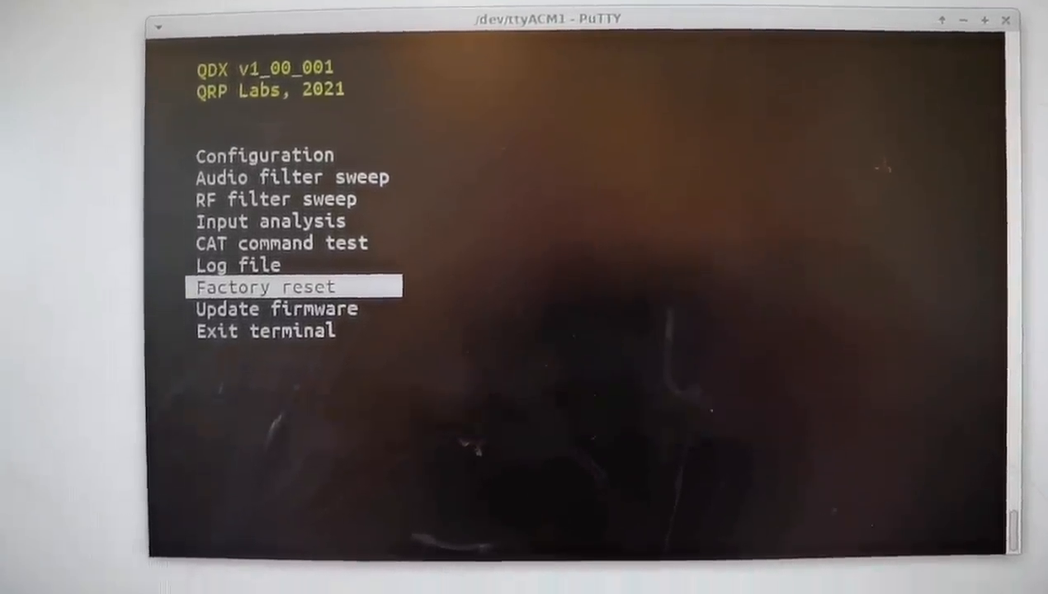
{"action": "key", "text": "Down"}
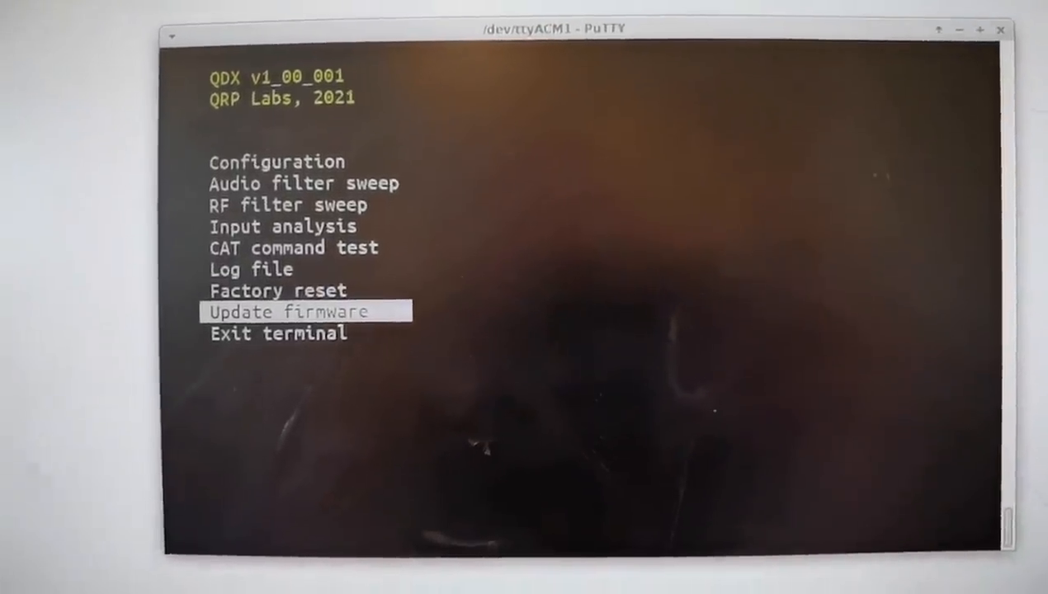
Start Update firmware and confirm the removable-medium dialog so the QDX drive opens in File Manager
{"action": "key", "text": "Return"}
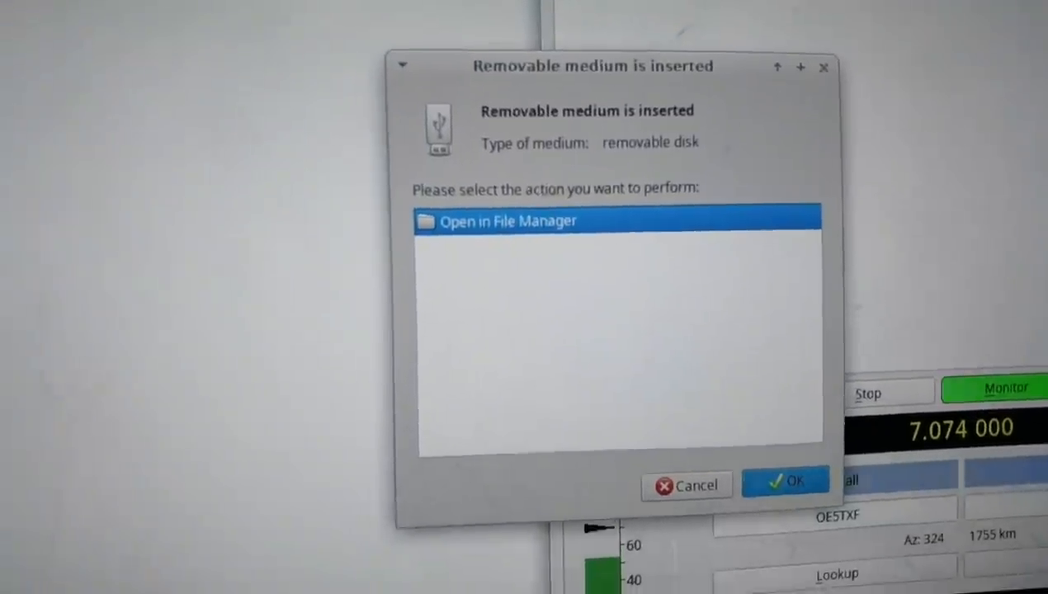
{"action": "left_click", "coordinate": [785, 482]}
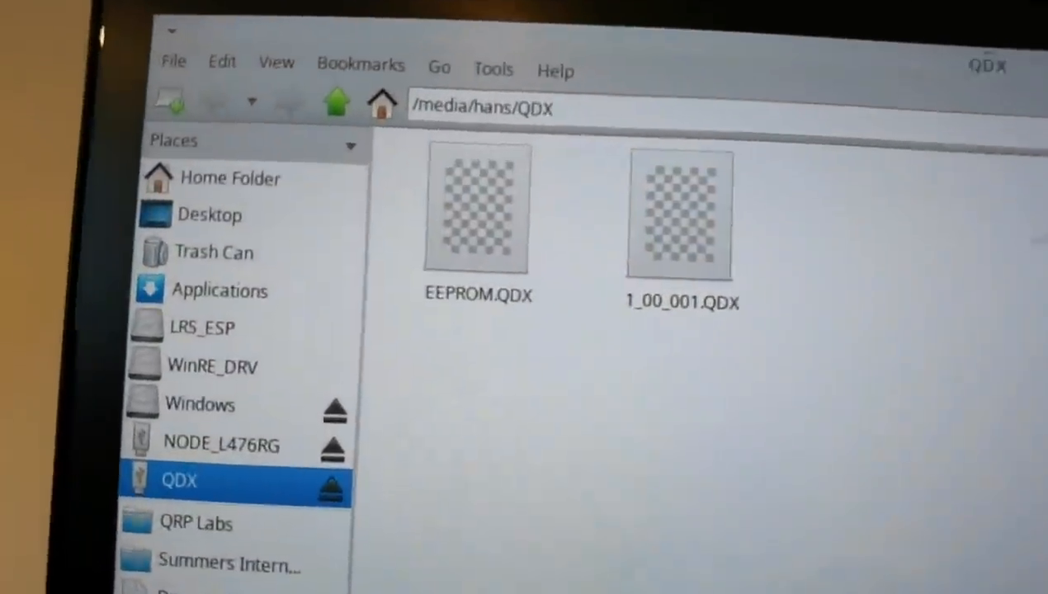